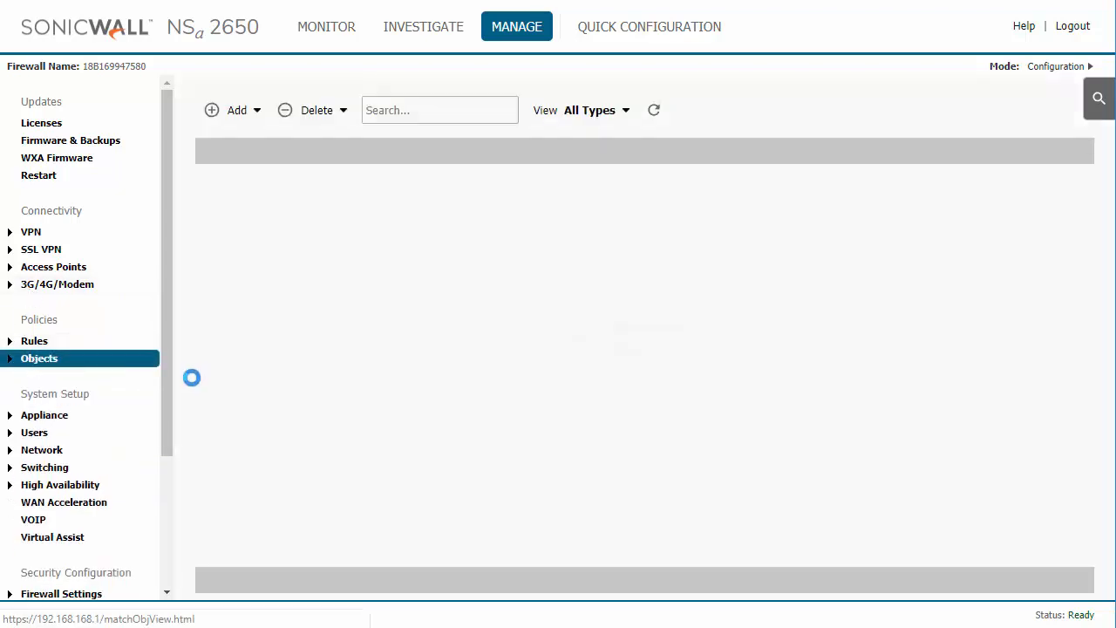
Navigate to Network > Address Objects to list the firewall's 185 address entries.
left_click(39, 357)
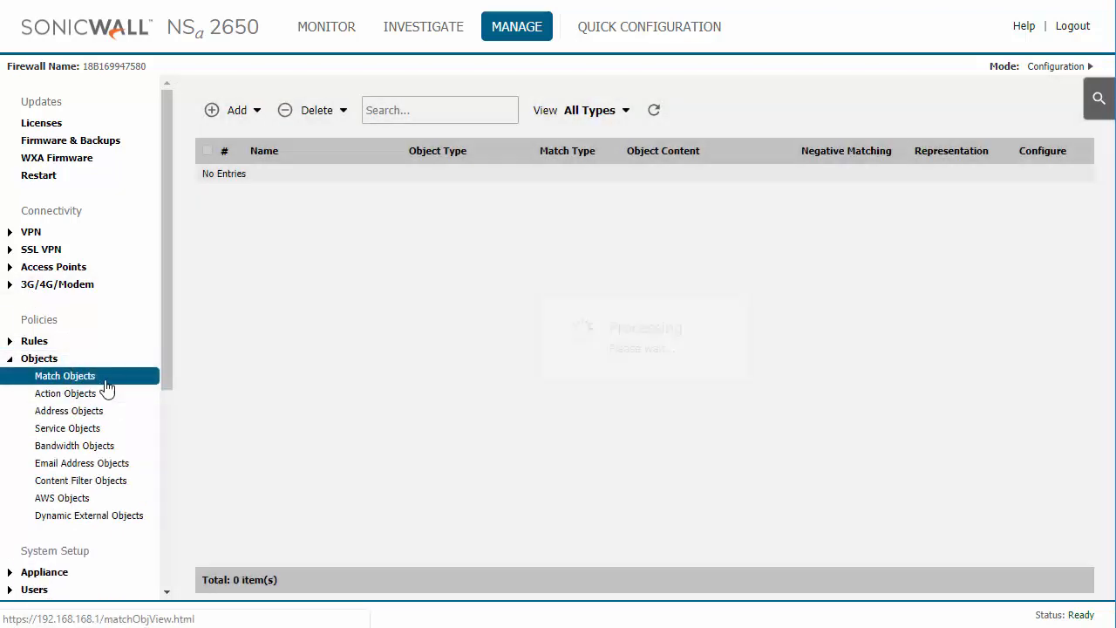
left_click(70, 412)
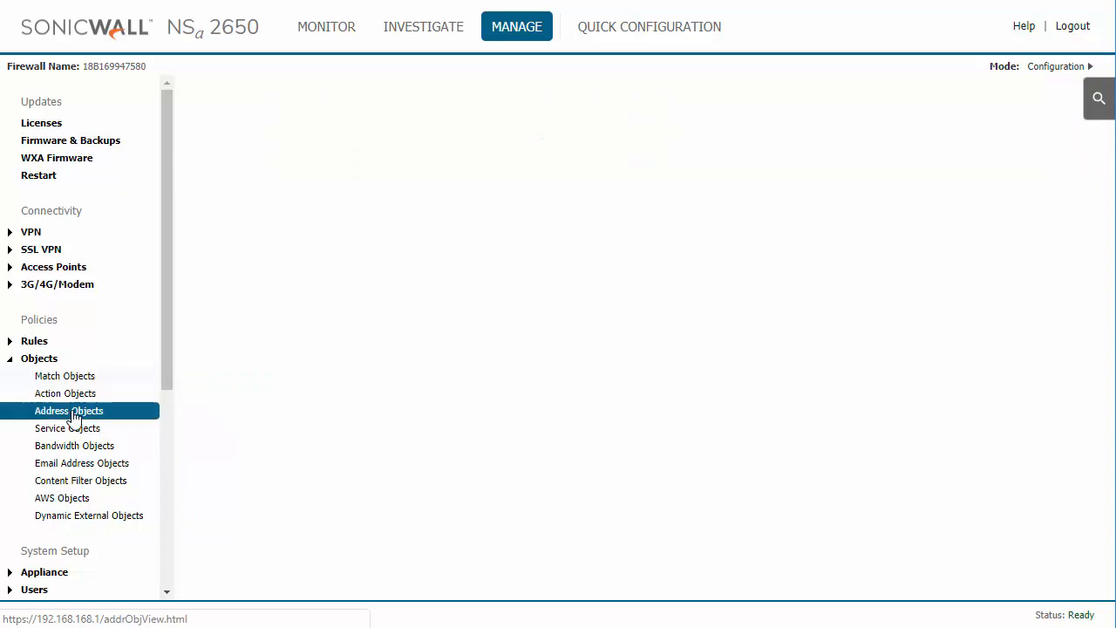
left_click(70, 410)
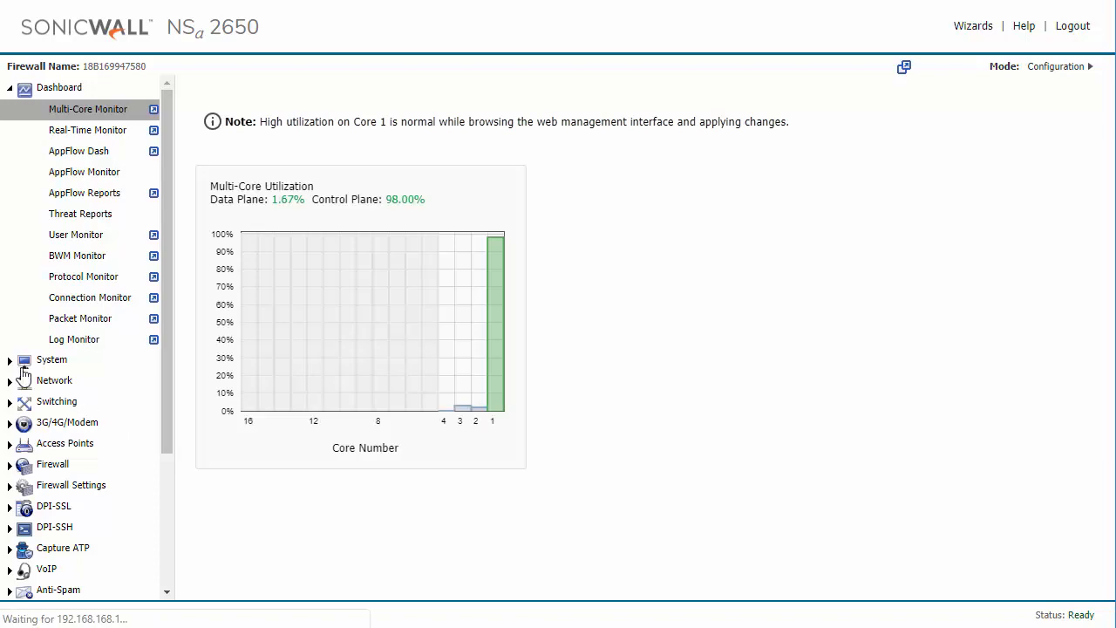
left_click(54, 380)
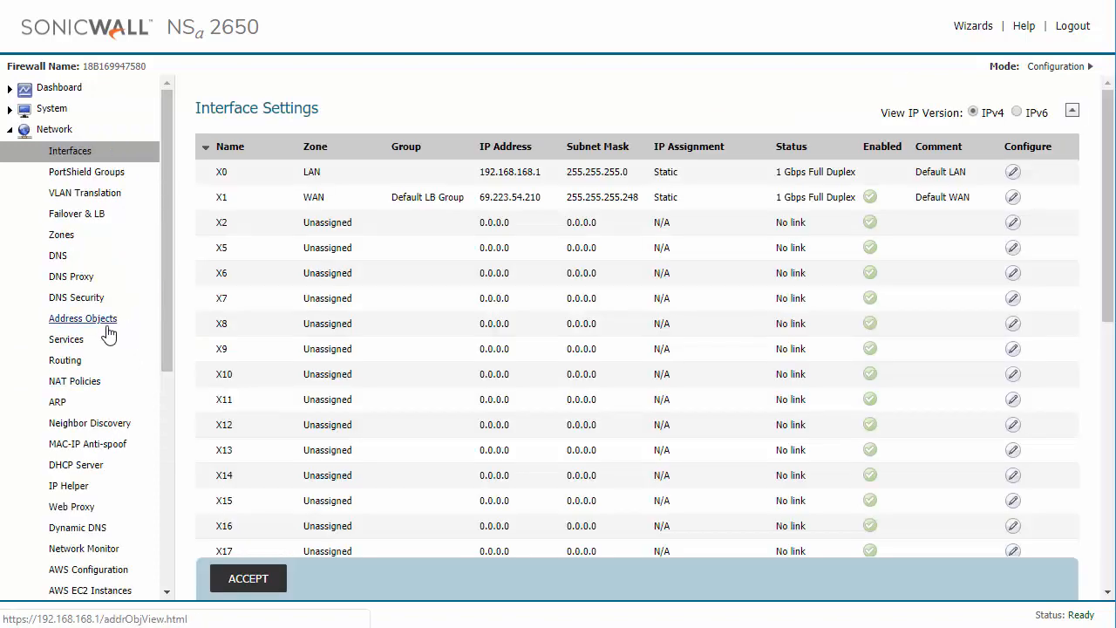
left_click(84, 318)
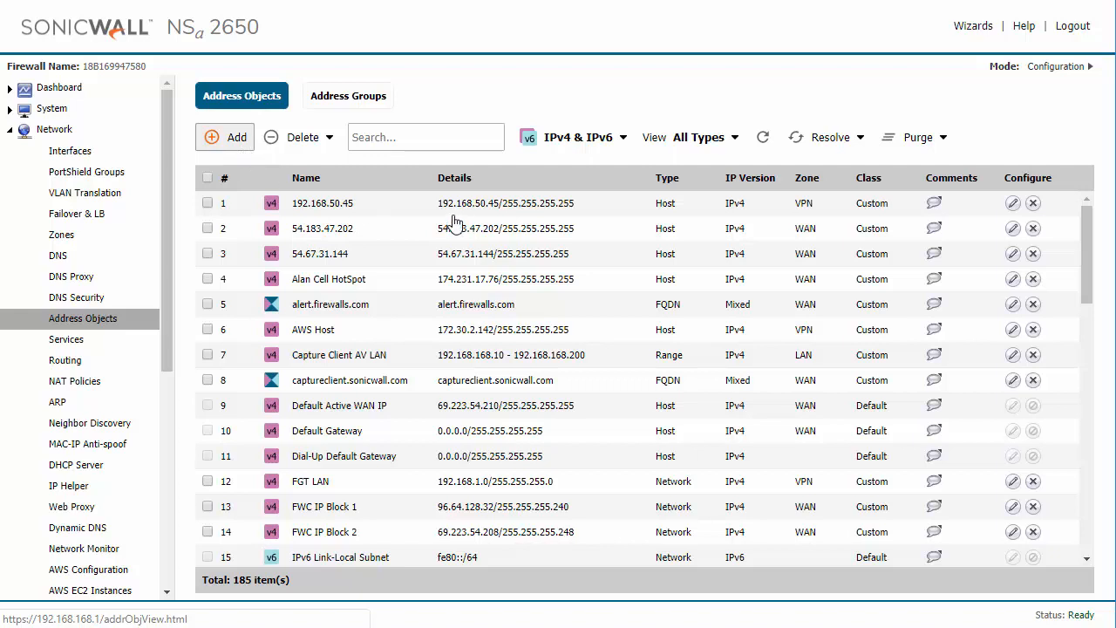
Start a new address object named 'Mail Server' assigned to the LAN zone.
left_click(223, 136)
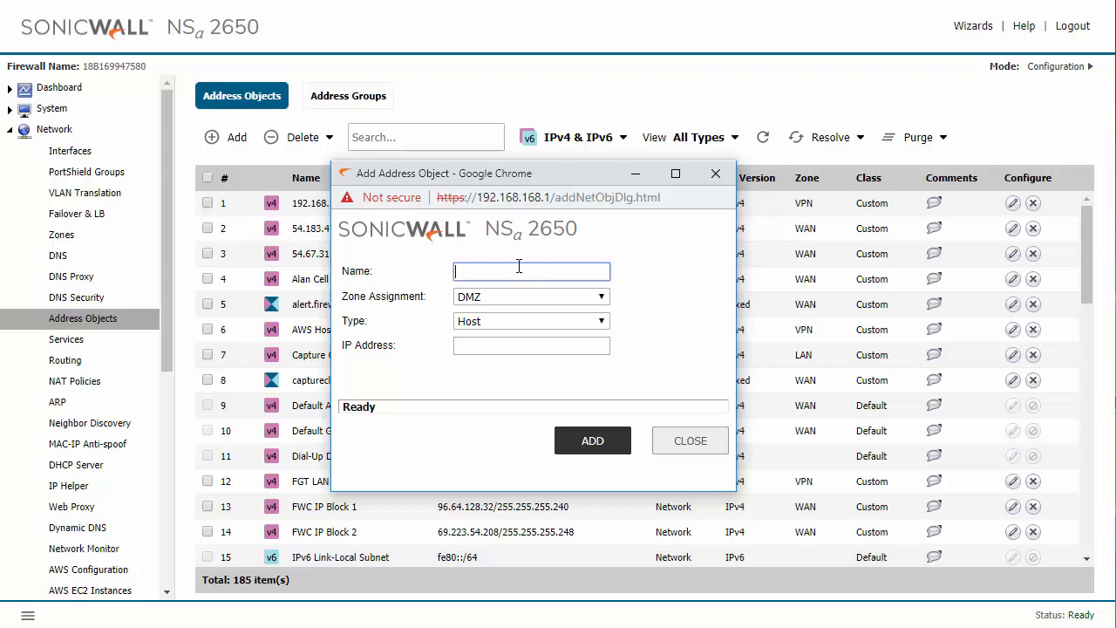
mouse_move(532, 271)
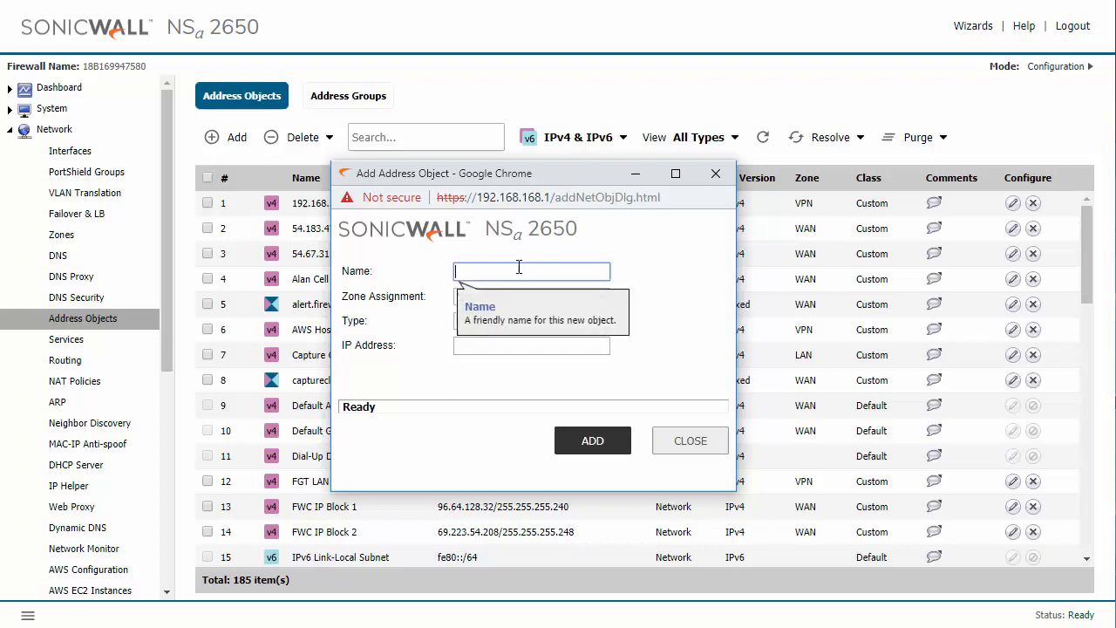
type("Ma")
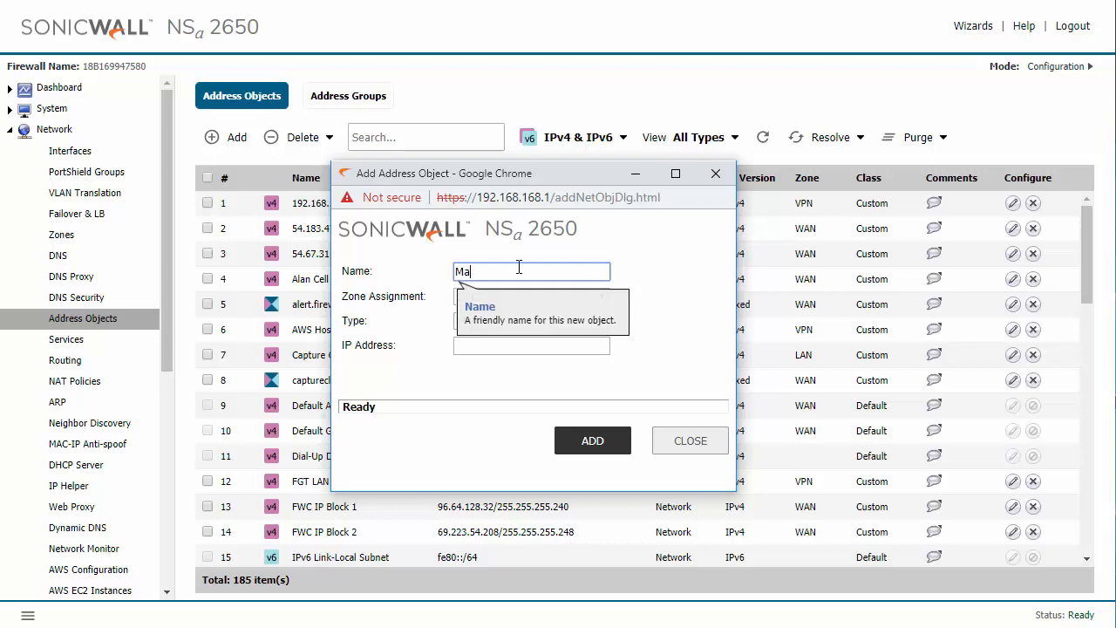
type("il S")
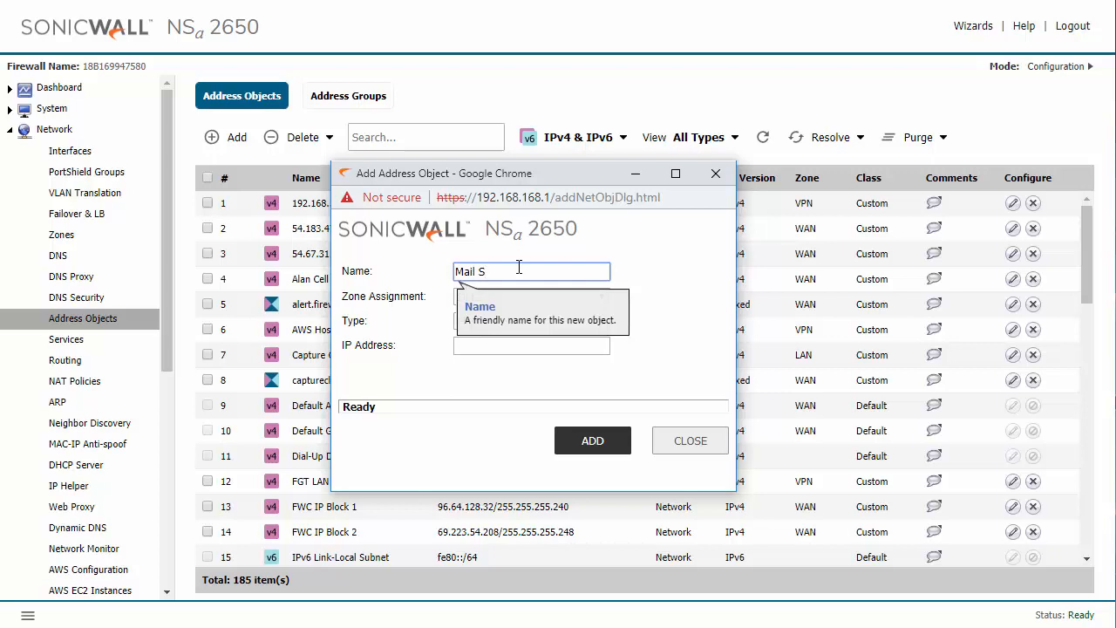
type("erver")
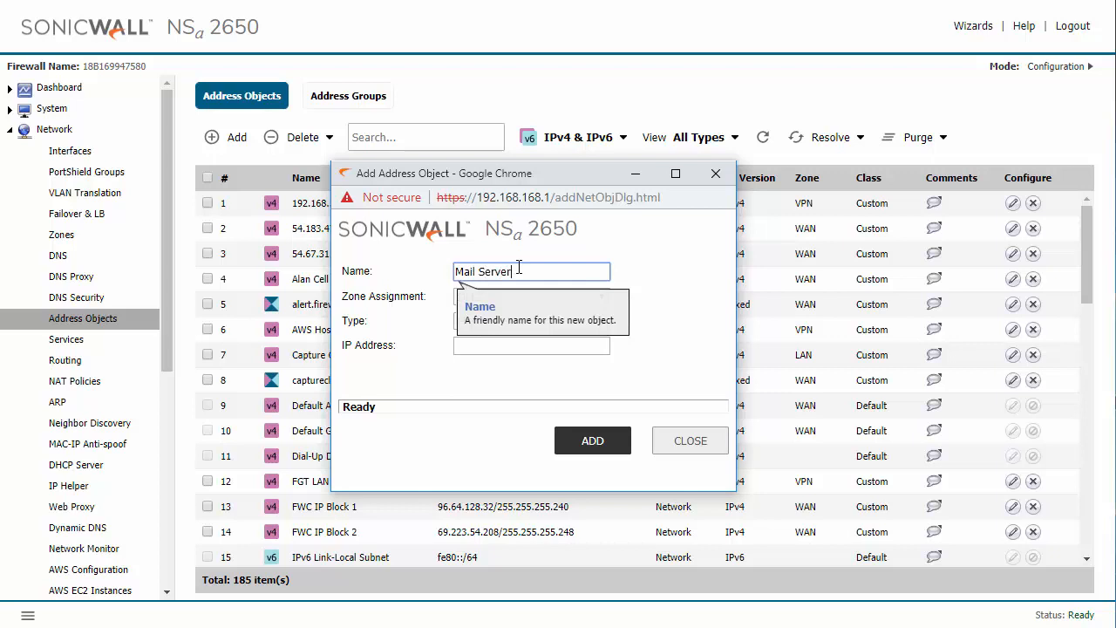
left_click(530, 296)
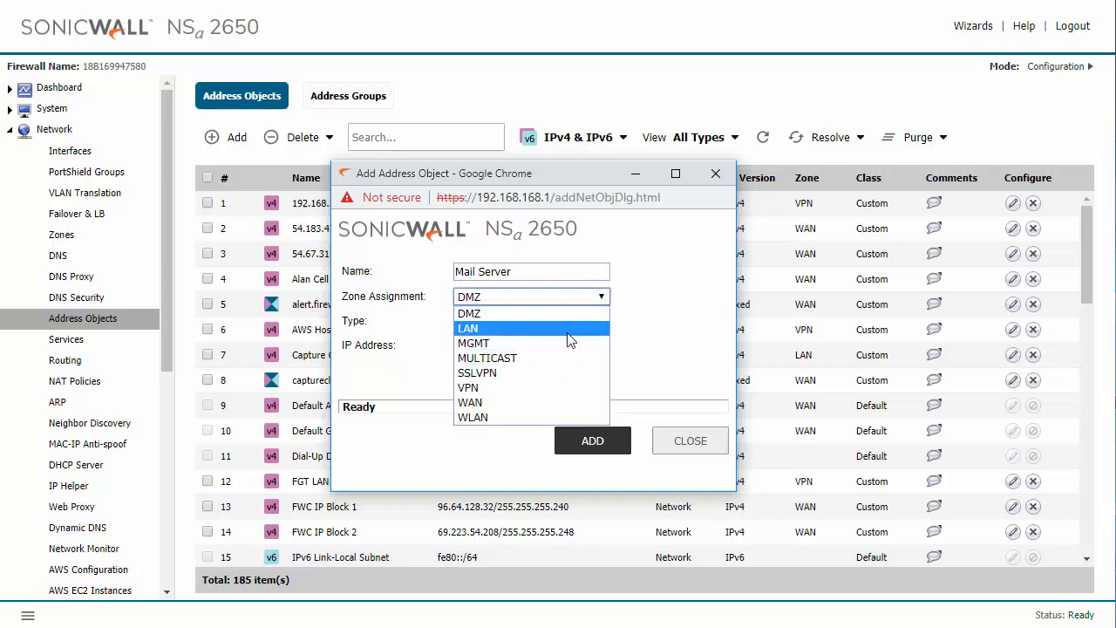
left_click(467, 328)
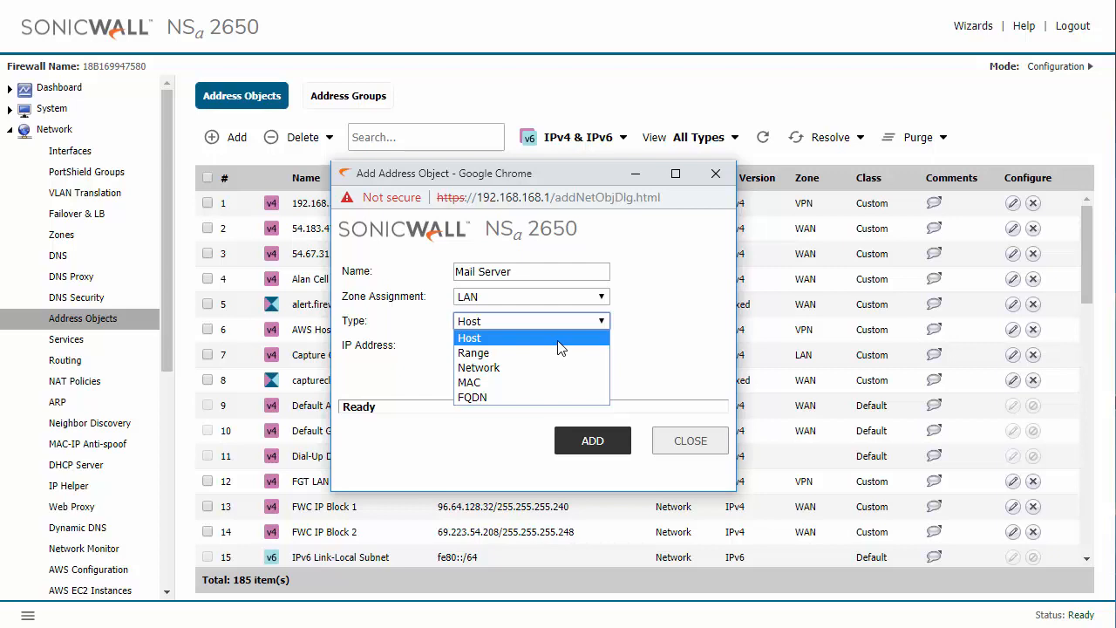
Make it a Host with IP address 192.168.168.100.
left_click(469, 338)
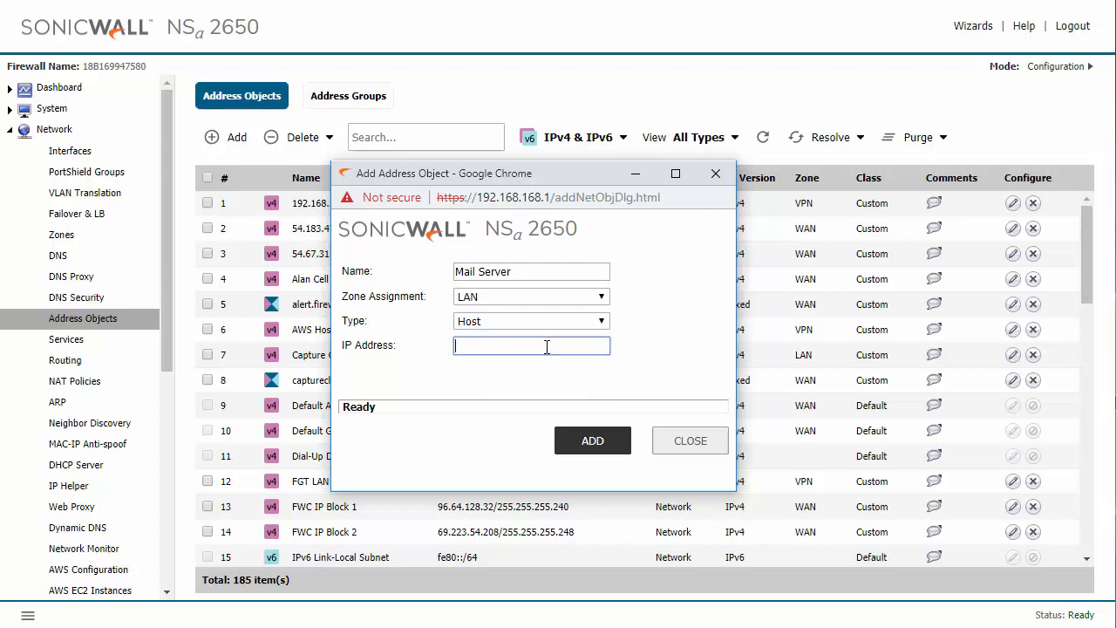
type("192.168")
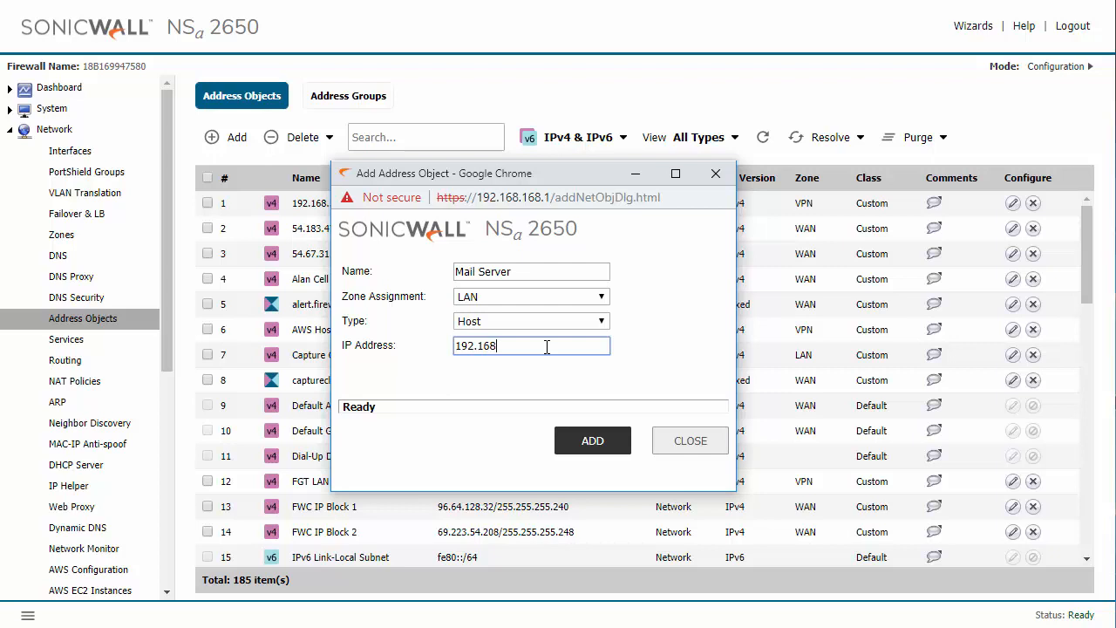
type(".168.")
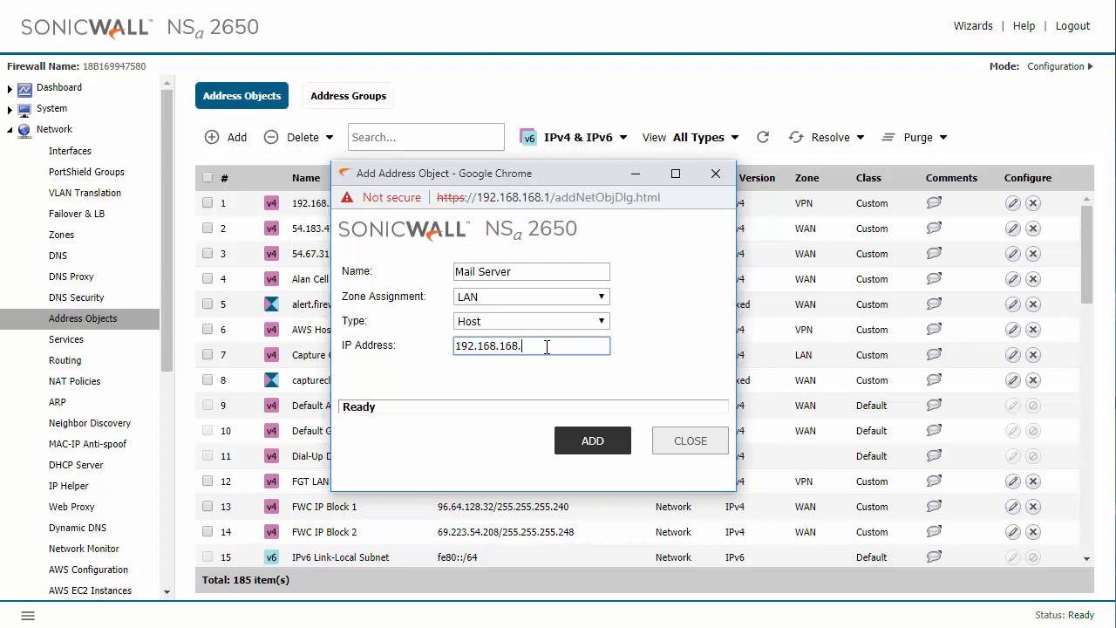
type("100")
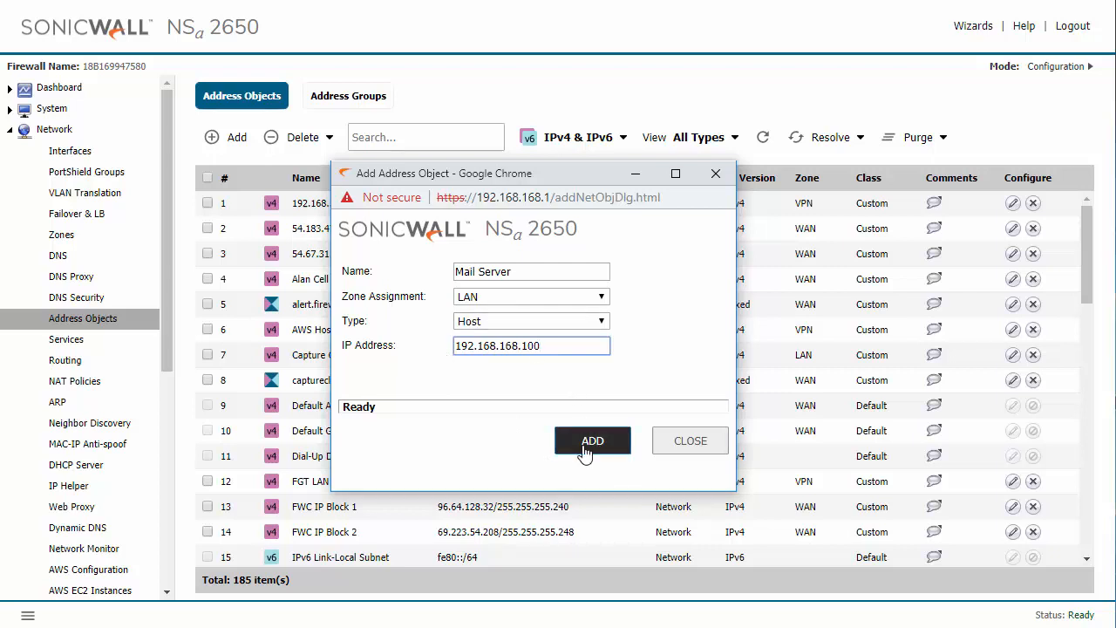
left_click(593, 440)
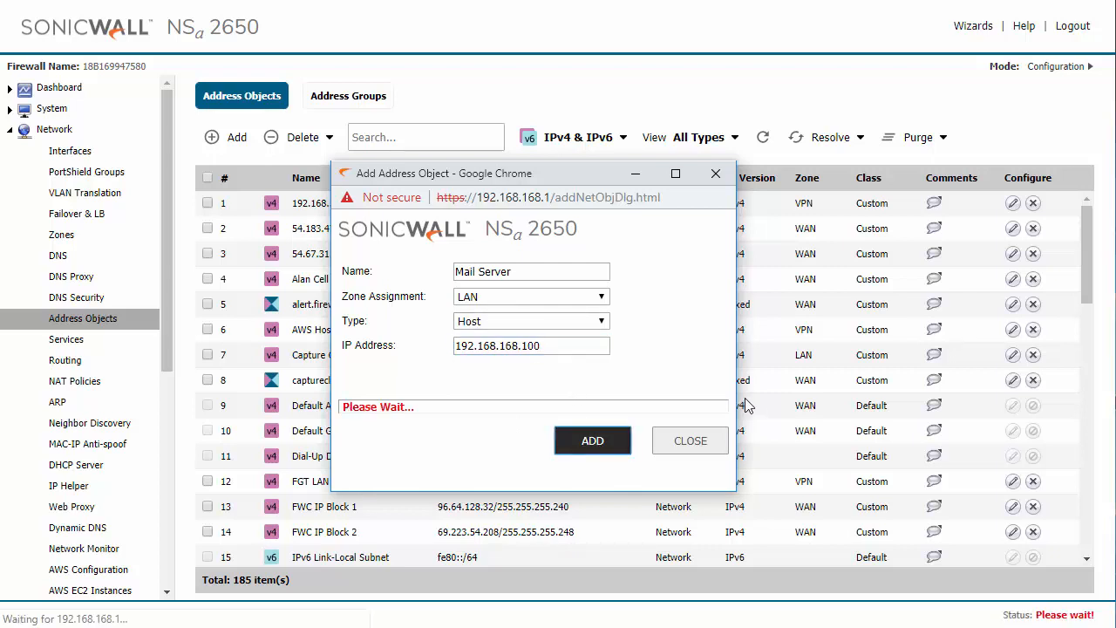
left_click(593, 440)
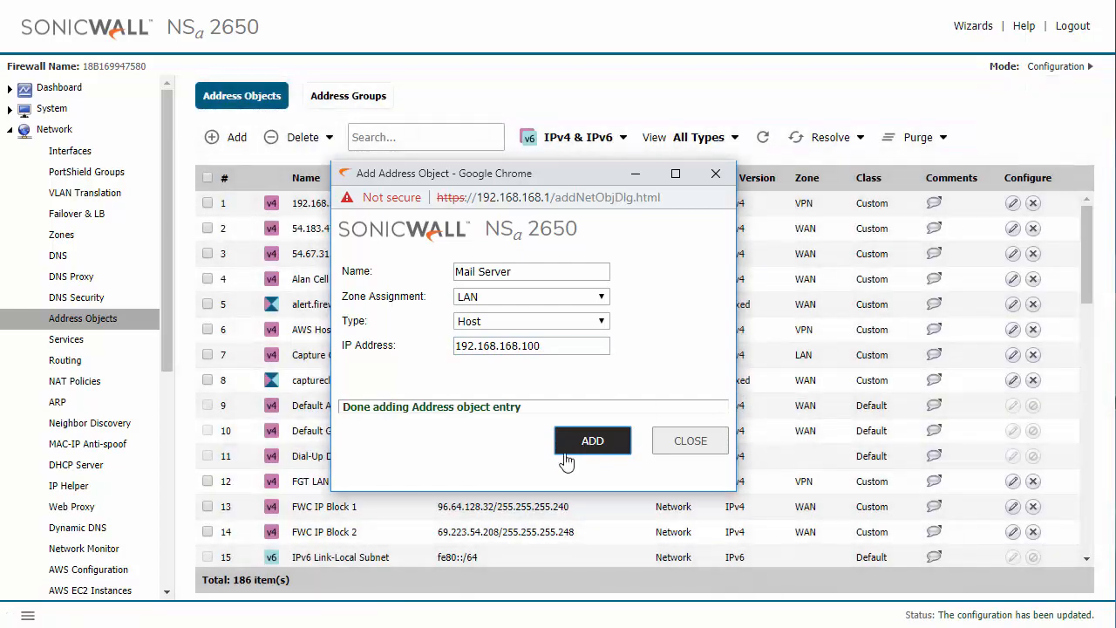
mouse_move(387, 290)
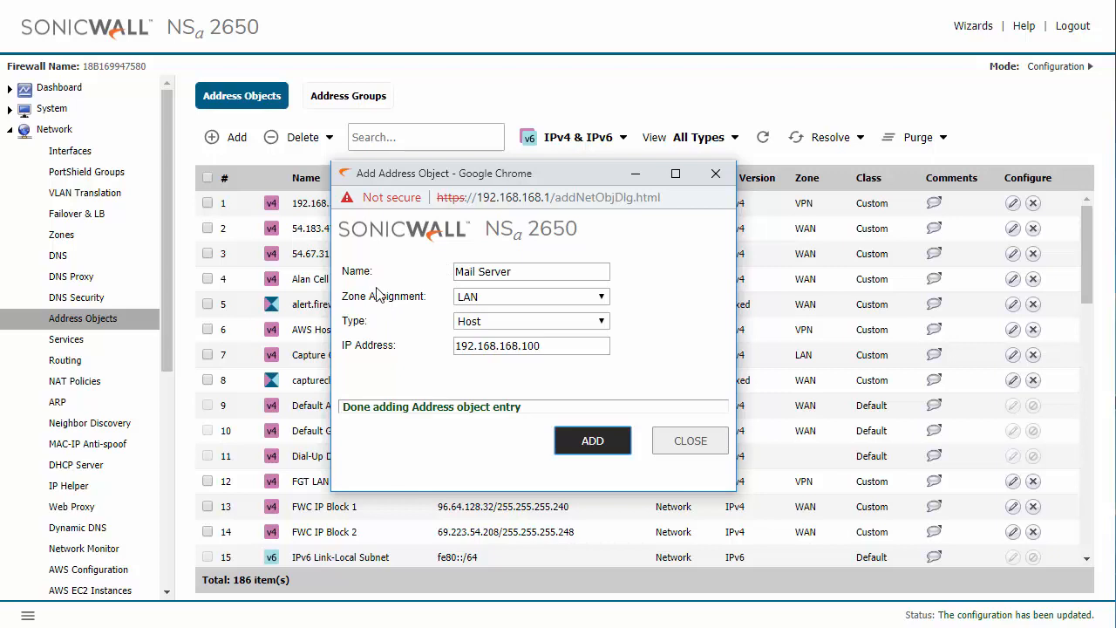
mouse_move(690, 297)
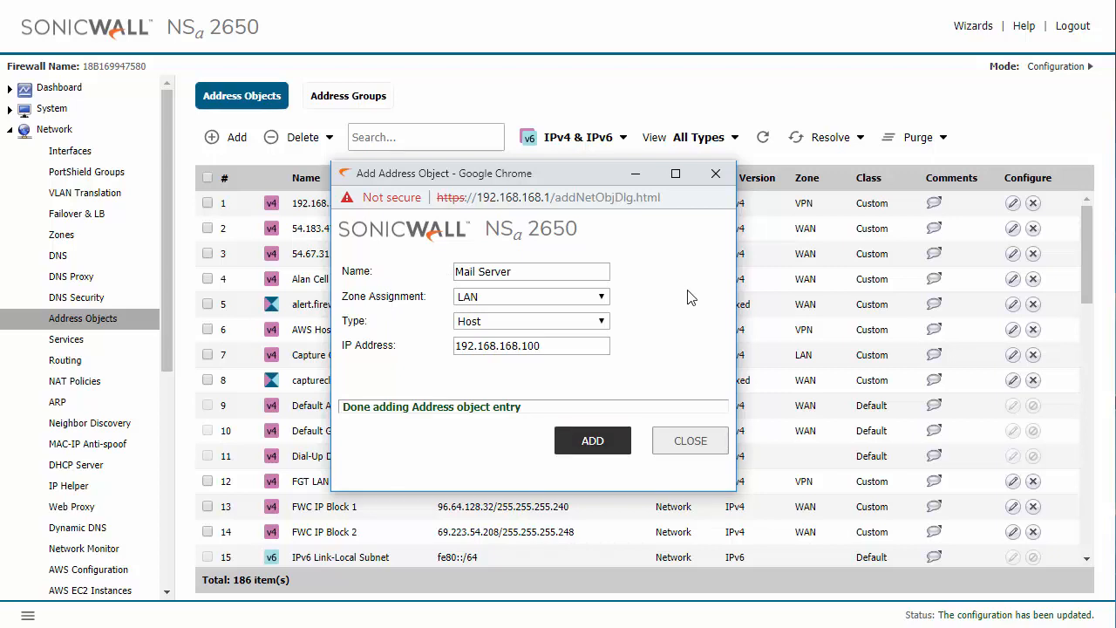
mouse_move(689, 307)
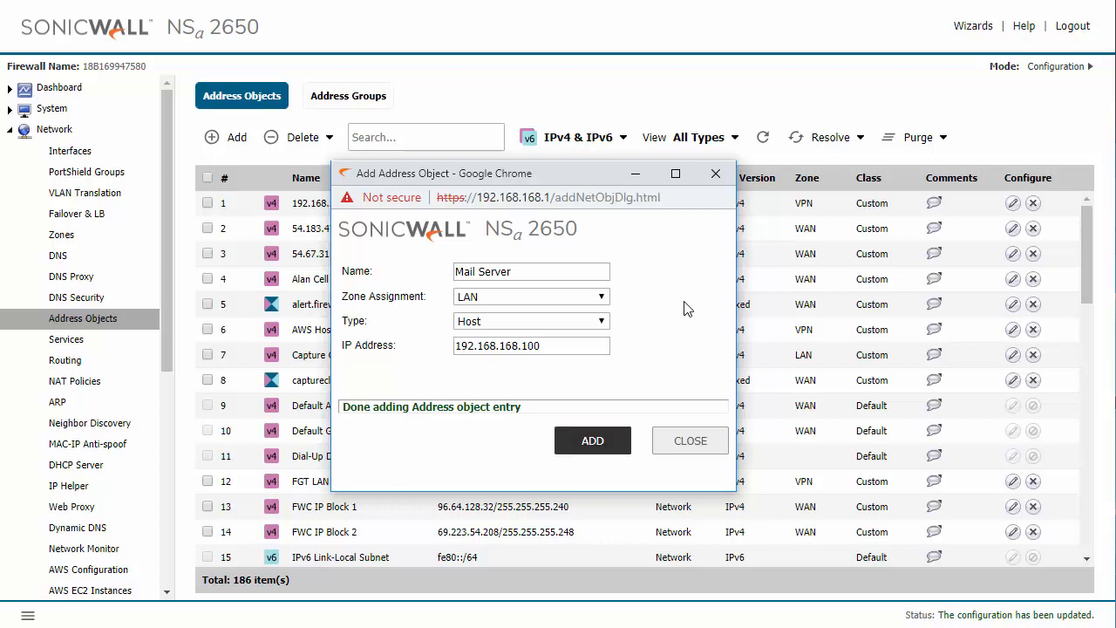
mouse_move(659, 287)
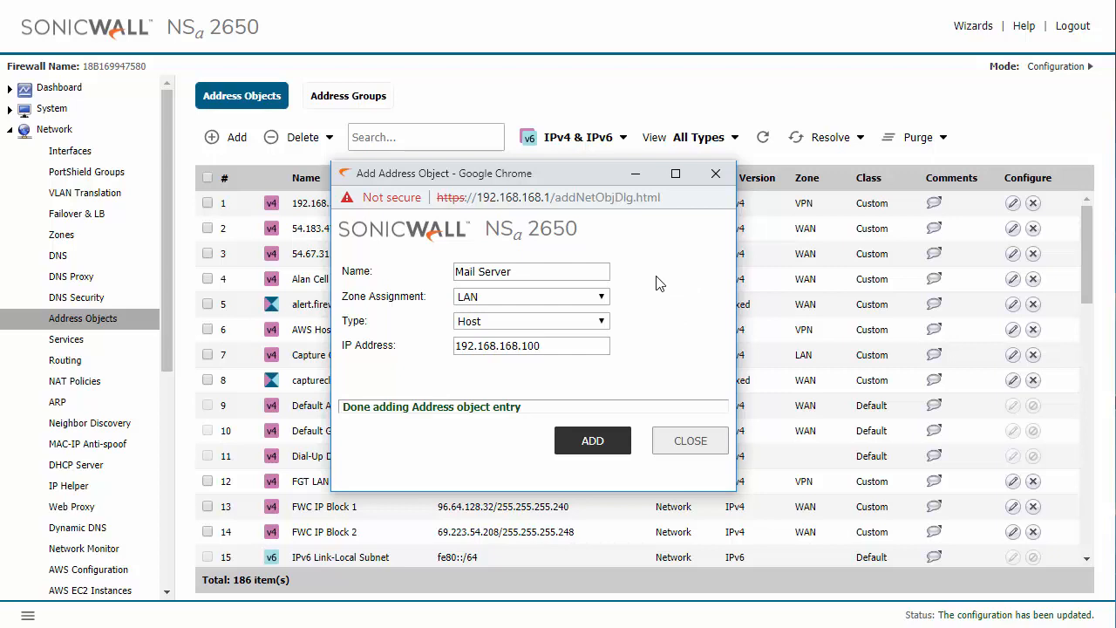
Reassign the object to the WLAN zone as a Network type.
left_click(600, 297)
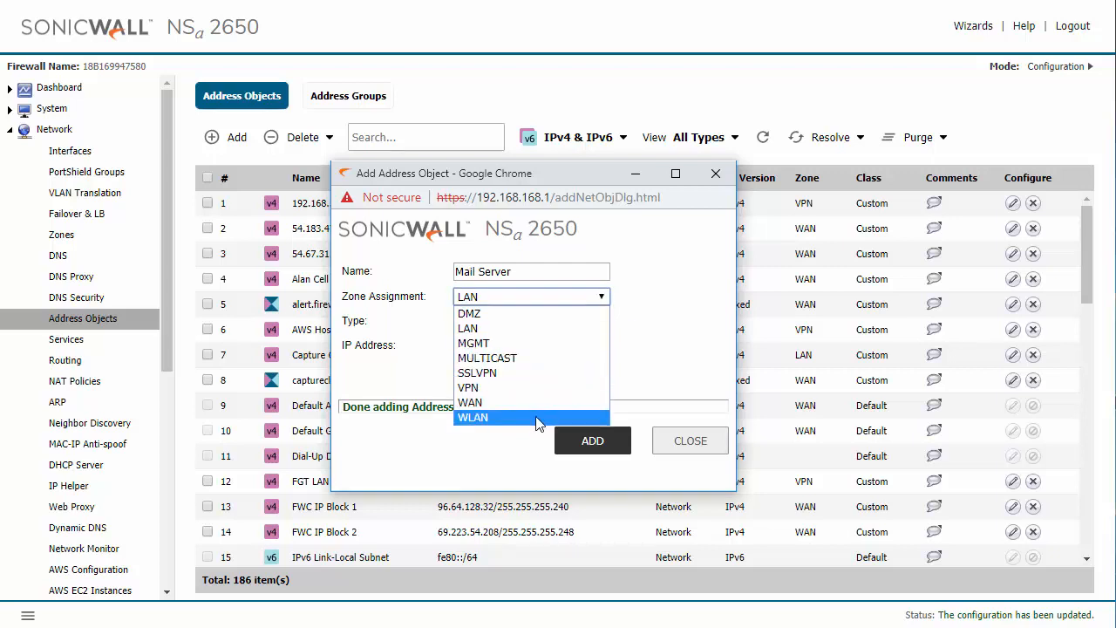
left_click(471, 417)
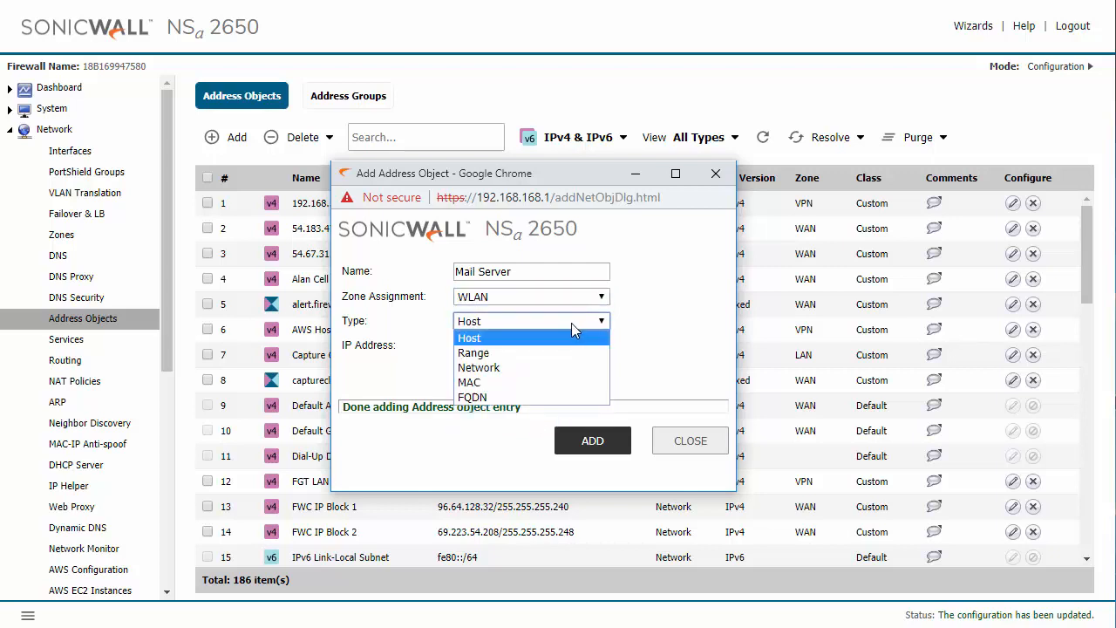
mouse_move(509, 293)
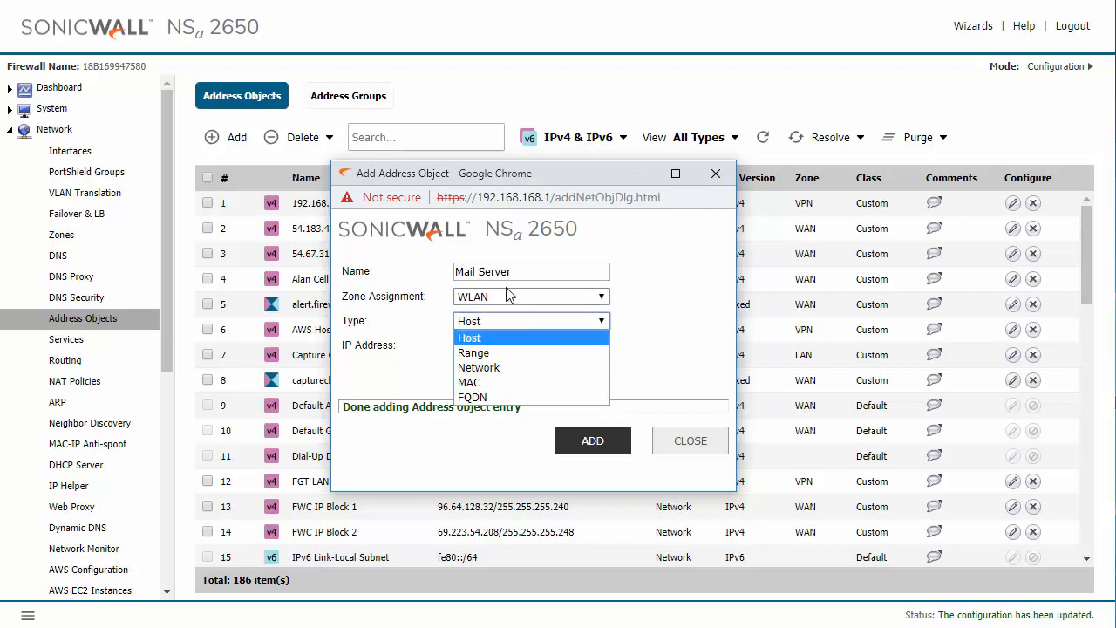
mouse_move(478, 366)
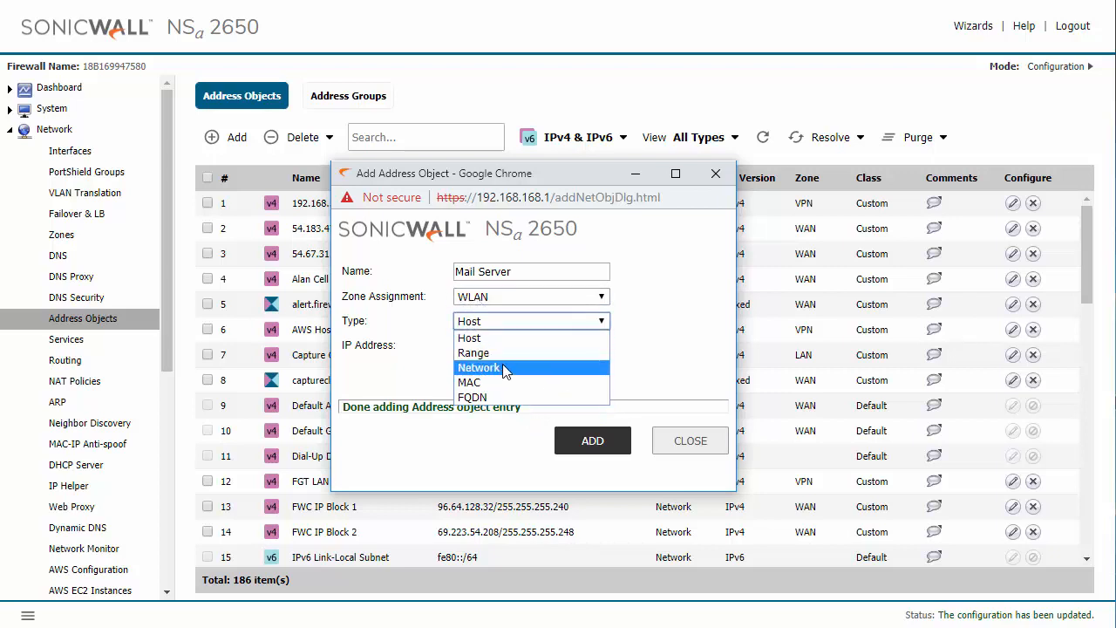
left_click(478, 367)
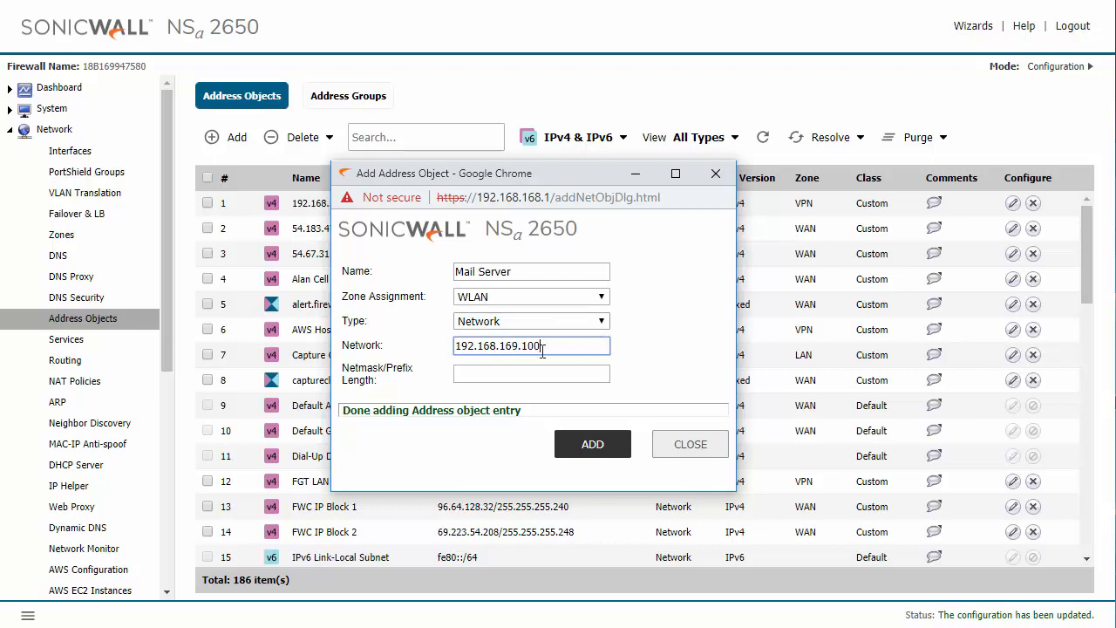
Set the network to 192.168.169.1 with netmask 255.255.255.0.
key("BackSpace")
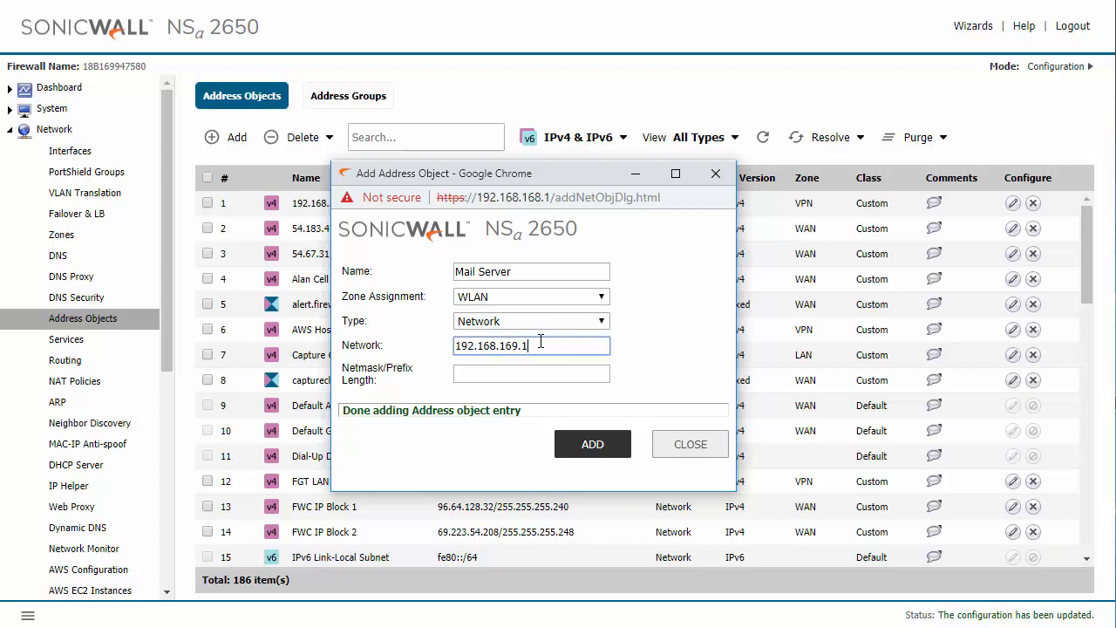
left_click(531, 373)
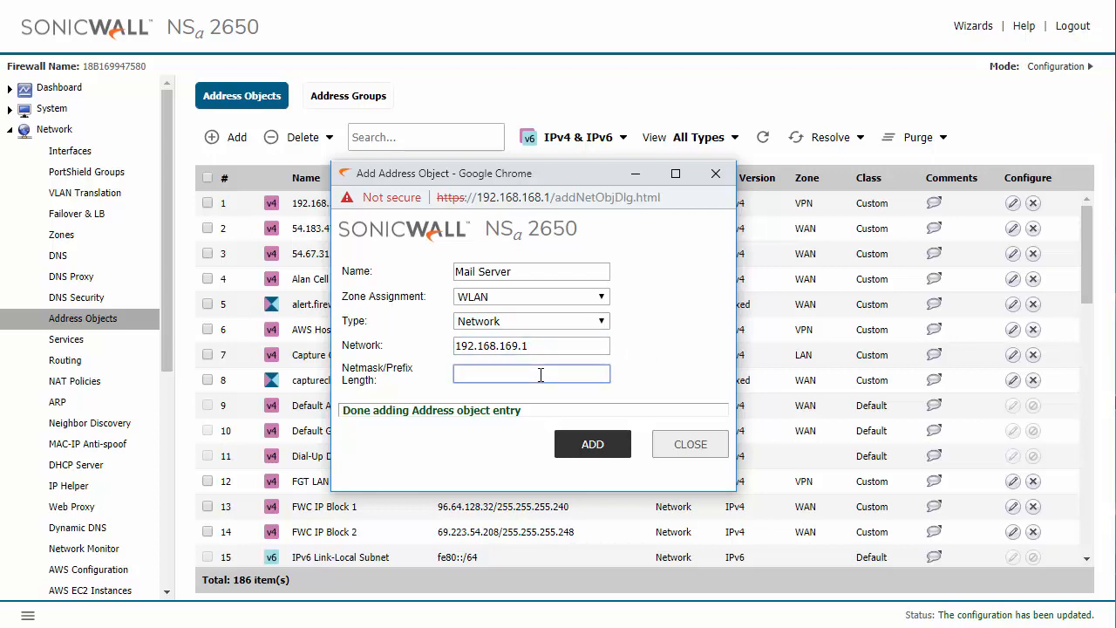
type("255.255.255.")
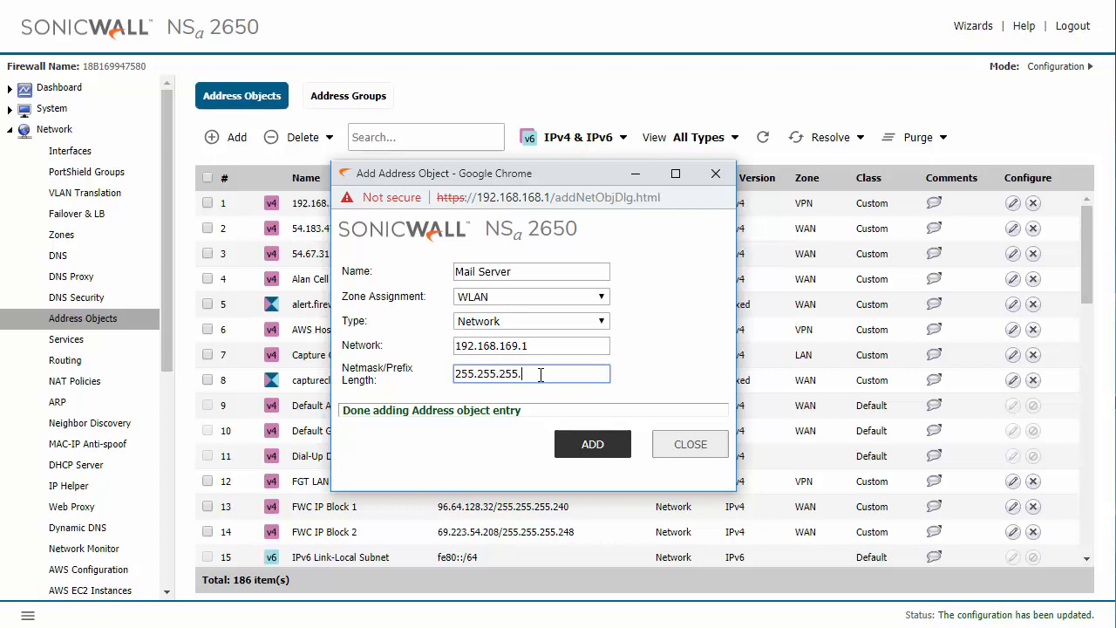
type("0")
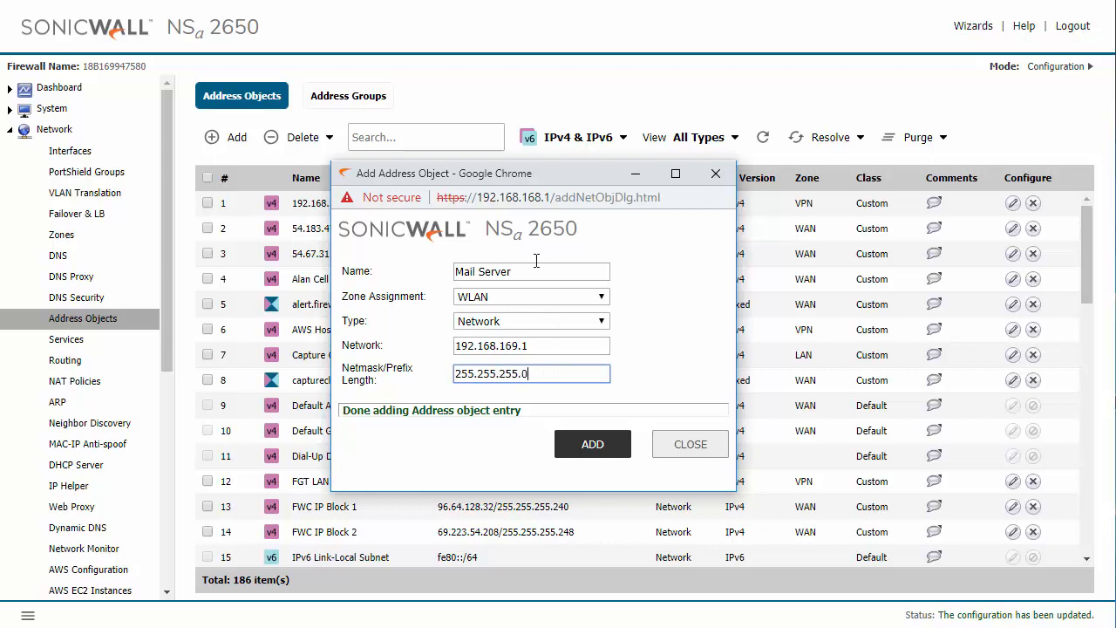
Replace the name Mail Server with 'Wireless Lan 1'.
triple_click(530, 273)
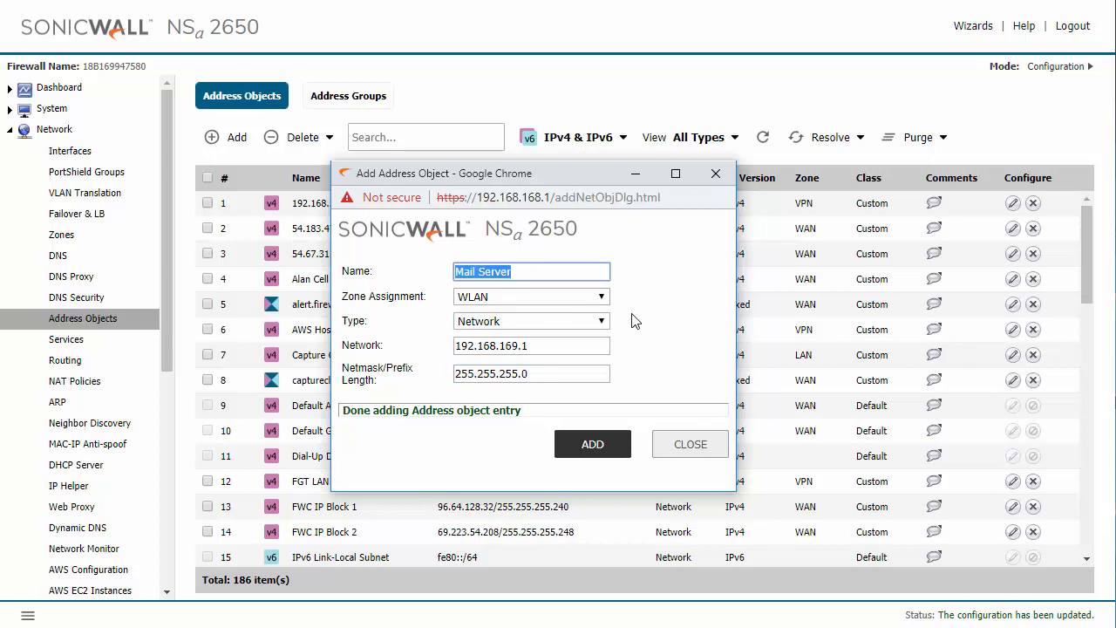
type("Wire")
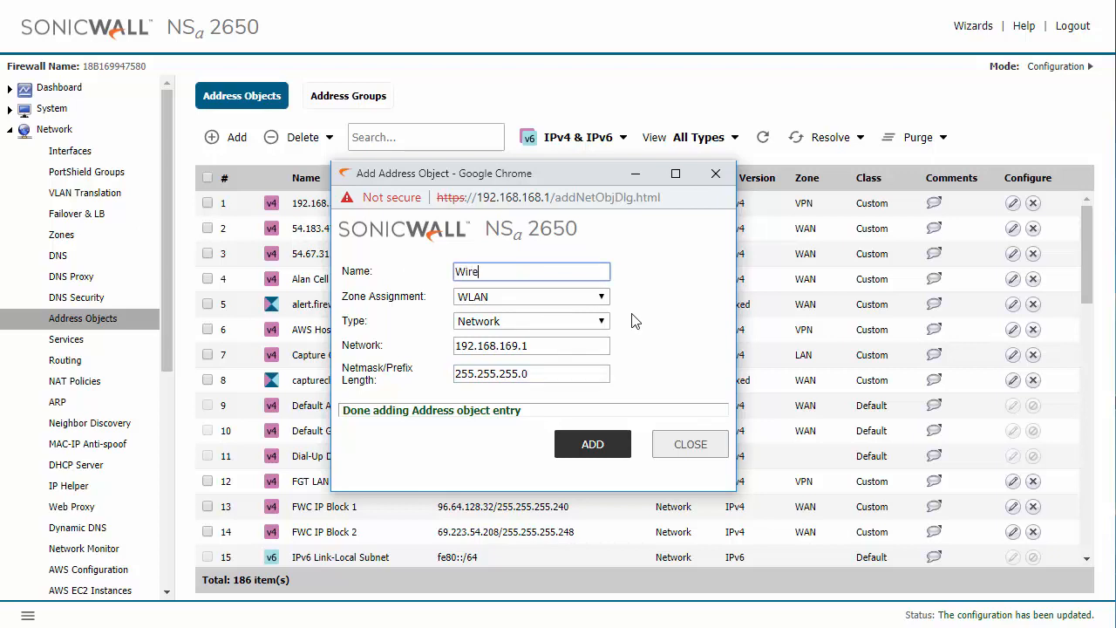
type("less Lan 1")
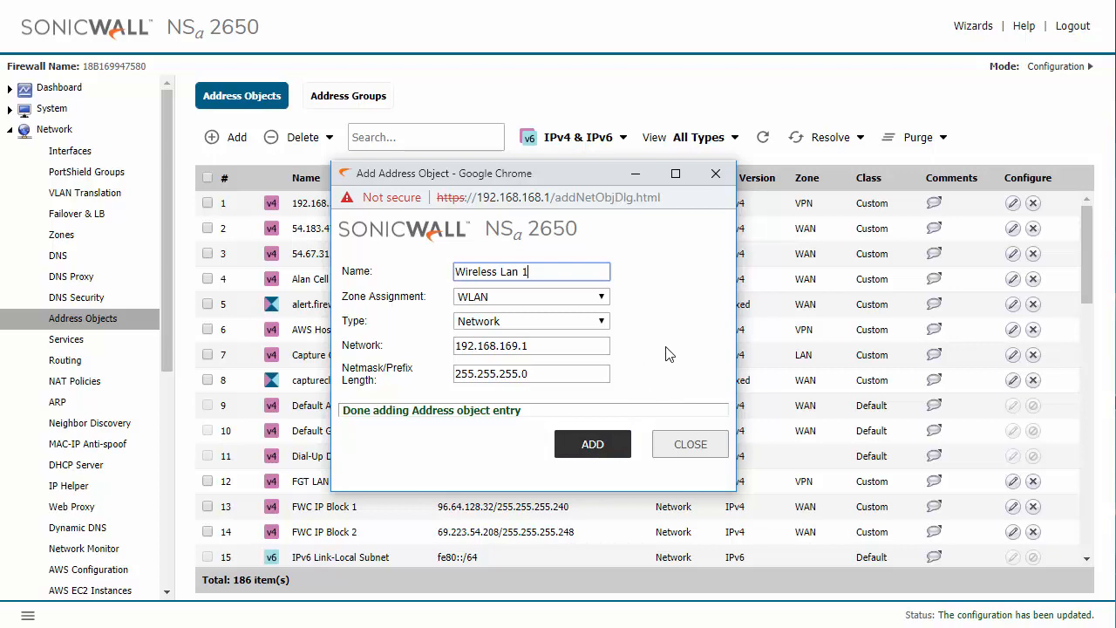
mouse_move(671, 323)
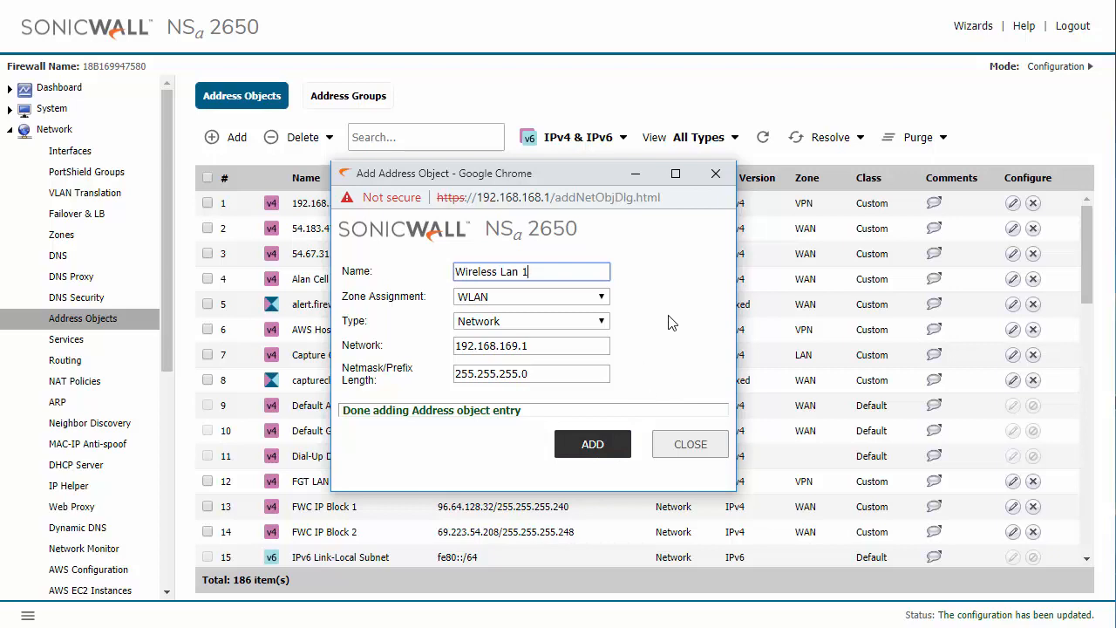
mouse_move(661, 318)
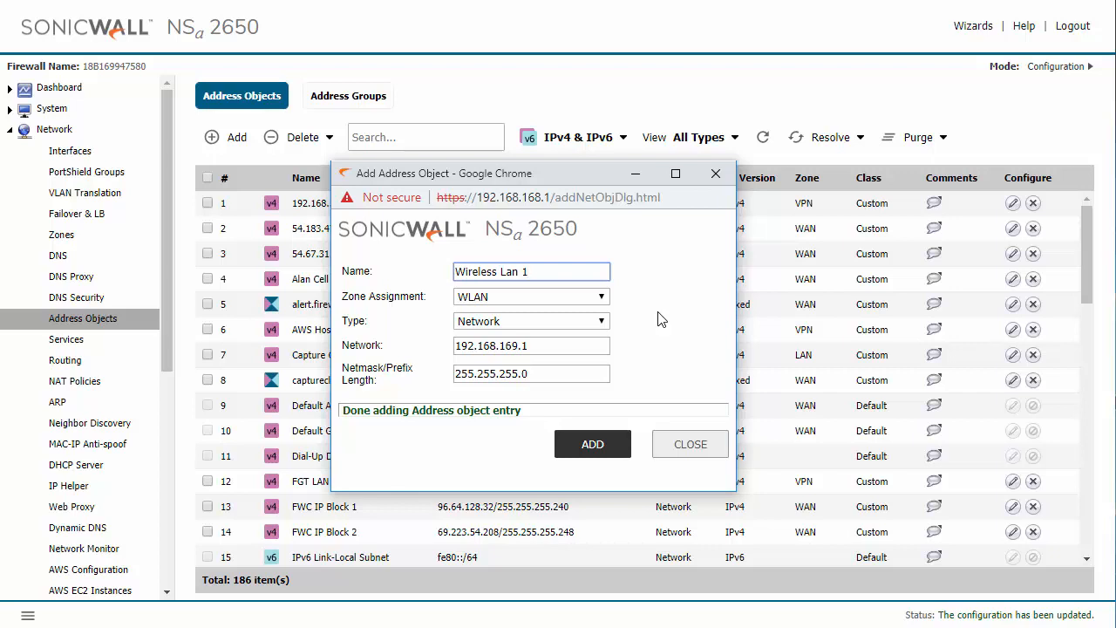
mouse_move(698, 368)
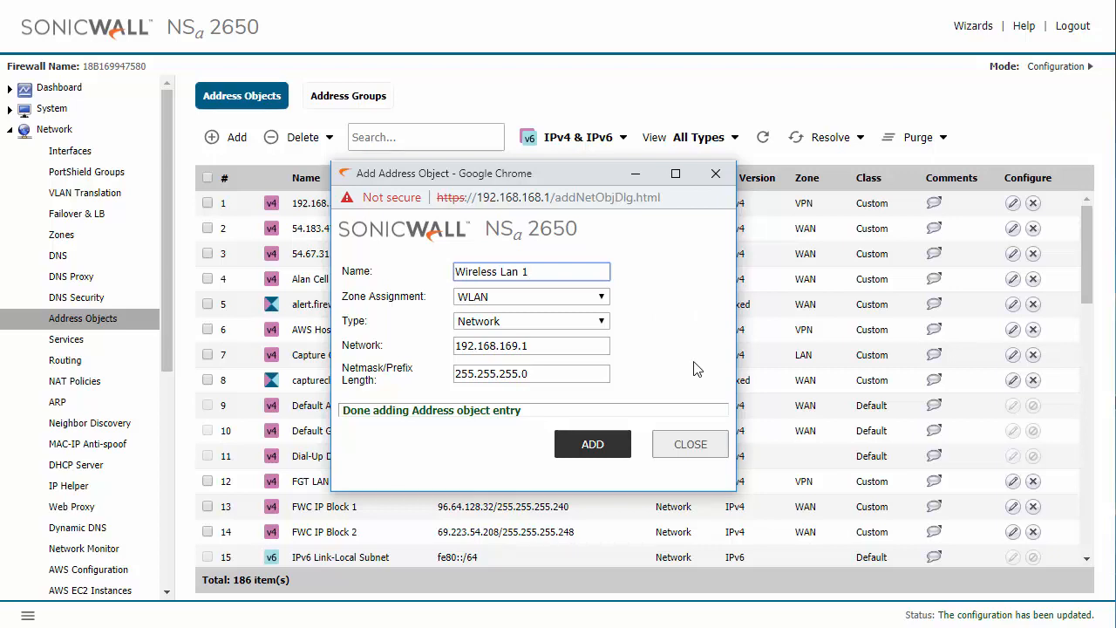